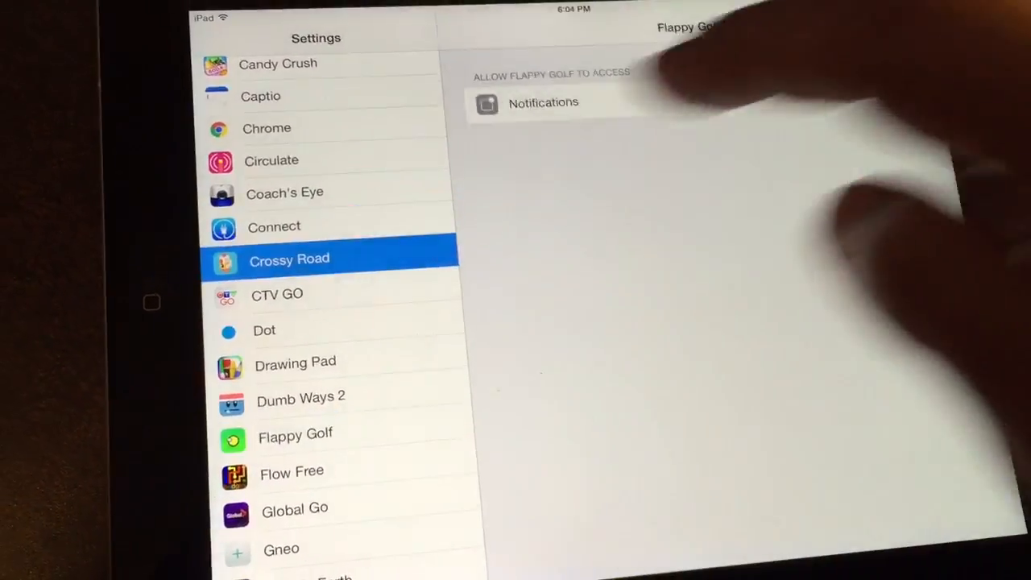
Step: Browse the app list via Crossy Road, then select Drawing Pad to show its sharing toggles
left_click(290, 257)
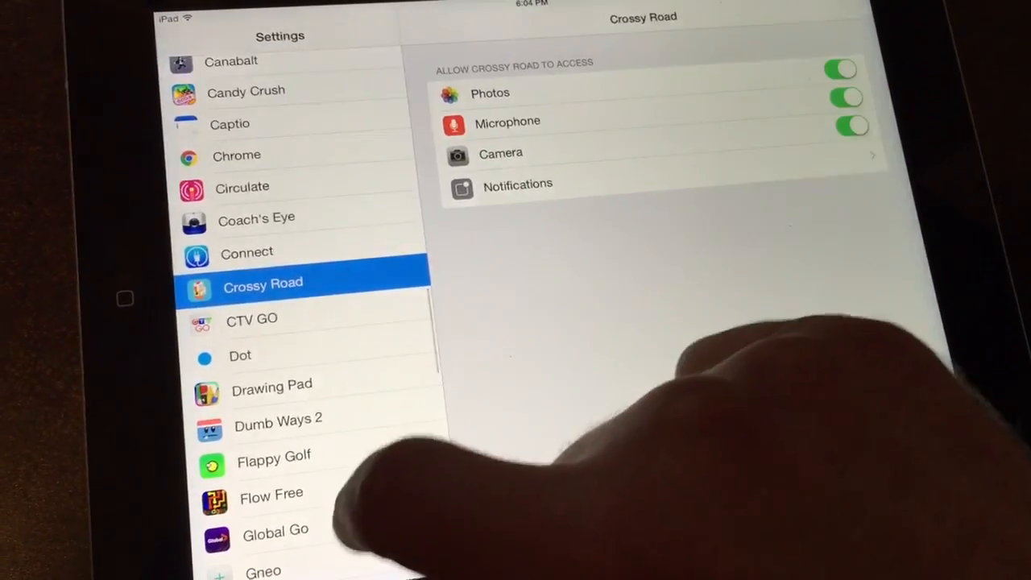
left_click(270, 383)
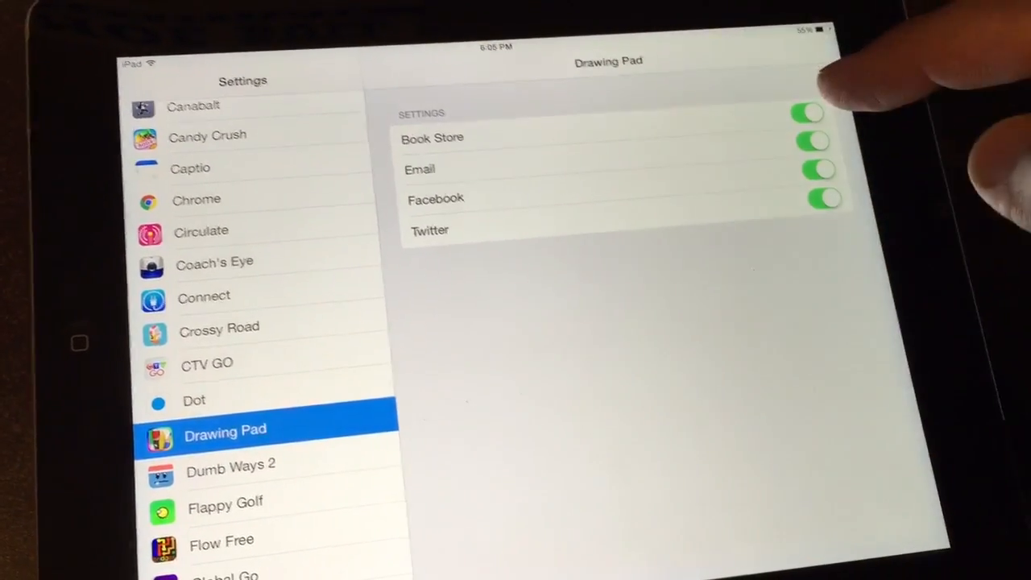
left_click(812, 140)
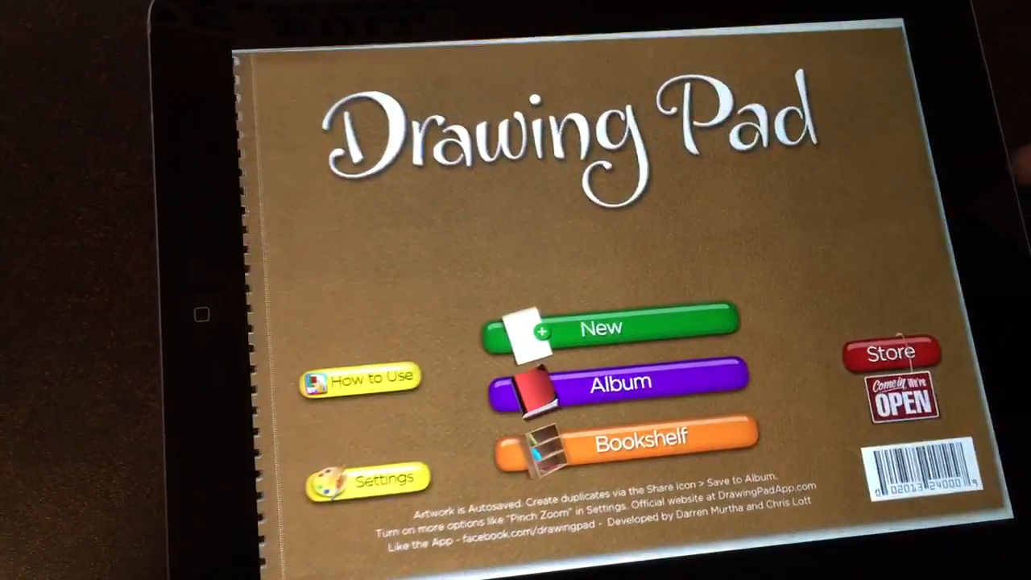
Step: Start a new drawing with a blue scribble and choose to save it to the photo album
left_click(600, 328)
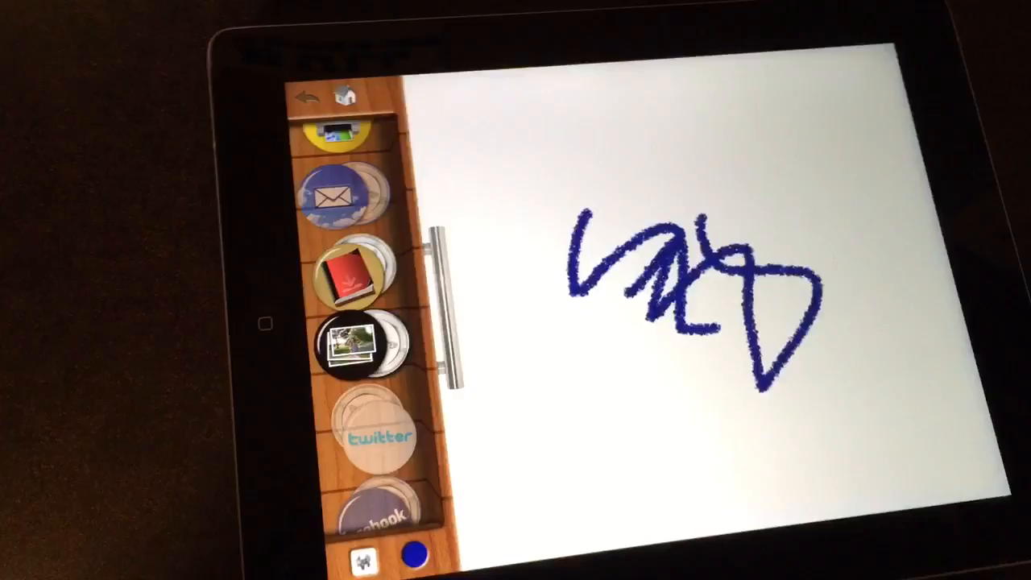
left_click(358, 345)
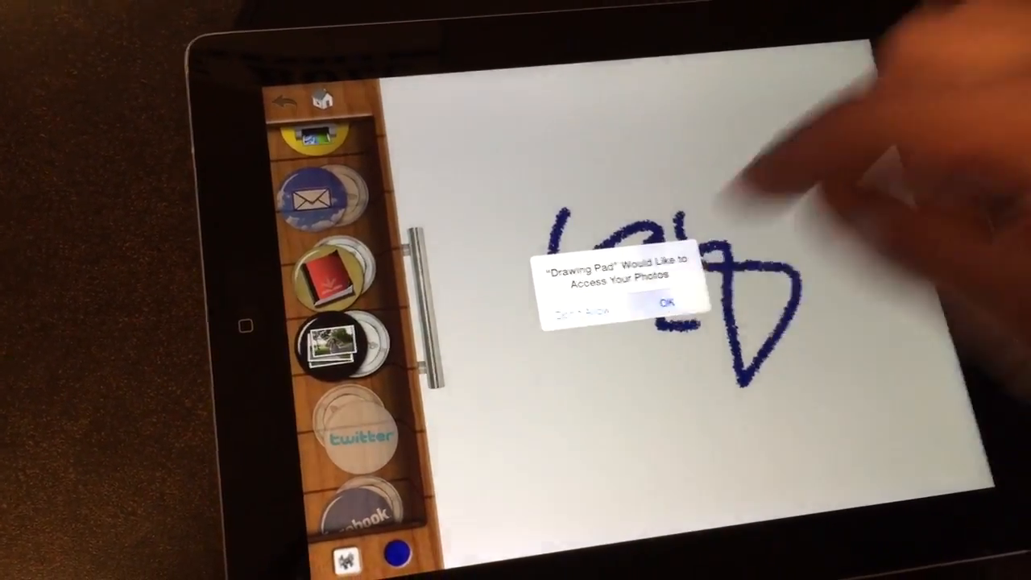
Step: Grant Drawing Pad access to Photos, then return to its Settings page showing Photos allowed
left_click(666, 305)
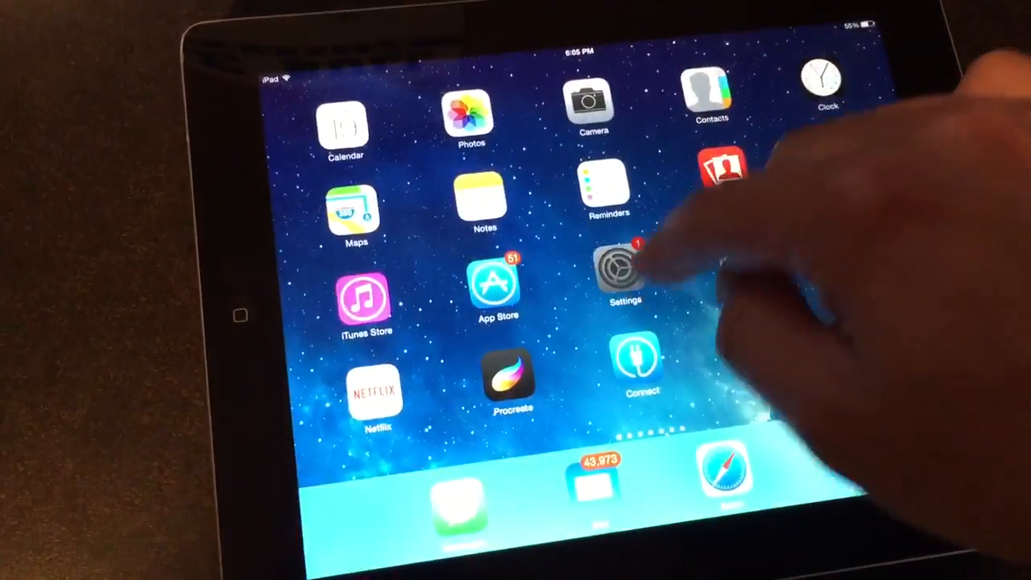
left_click(625, 274)
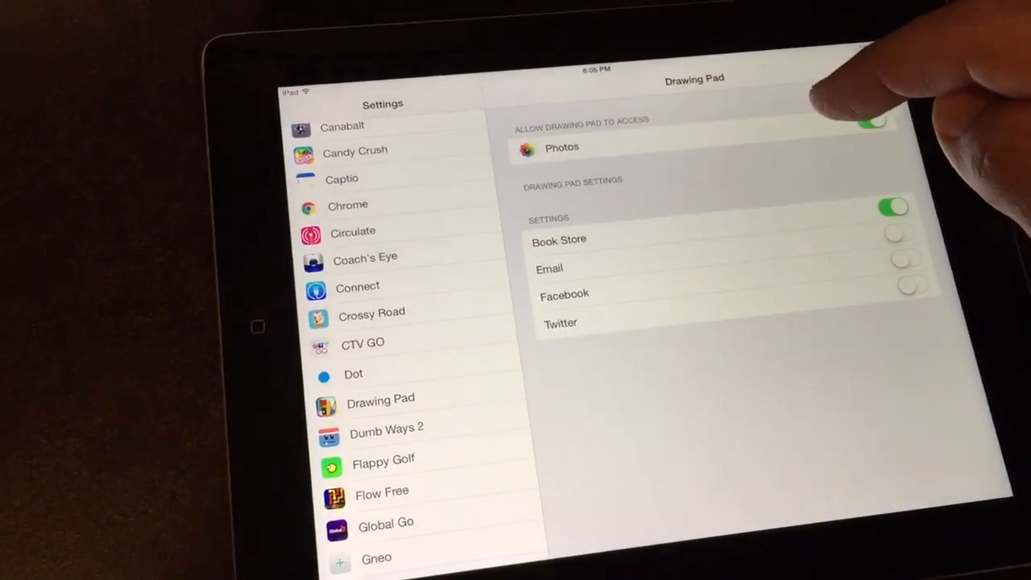